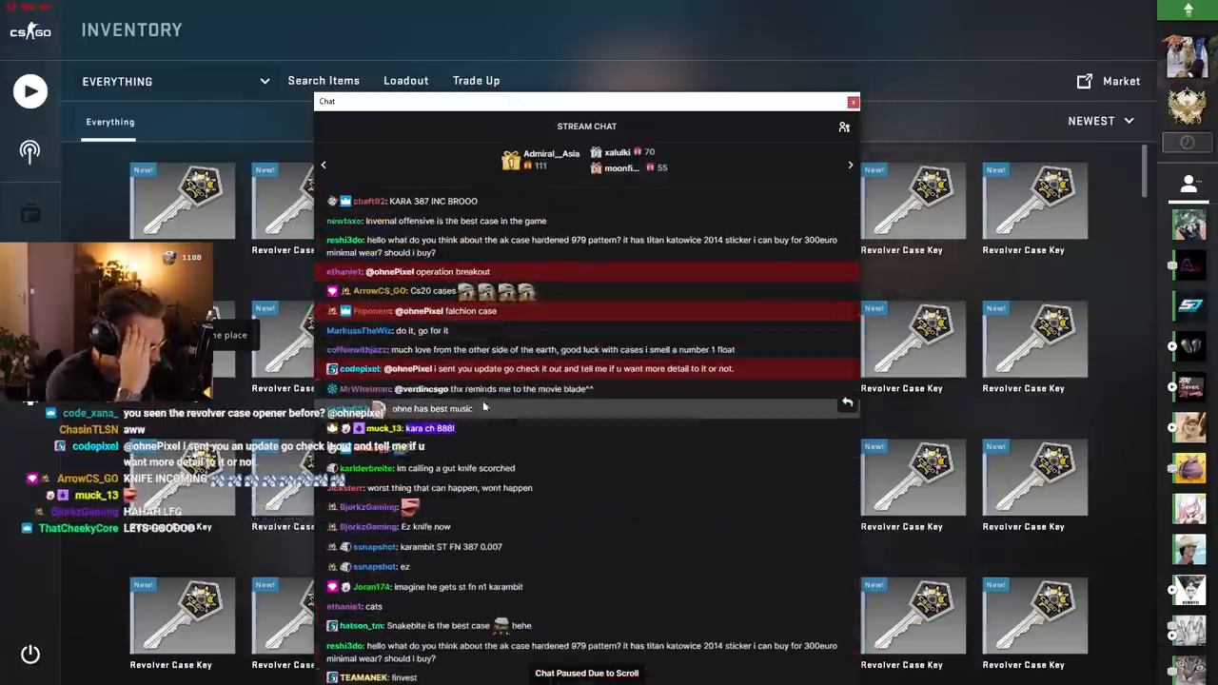
Scroll through the inventory before switching to the FloatDB browser page
scroll("down", 3)
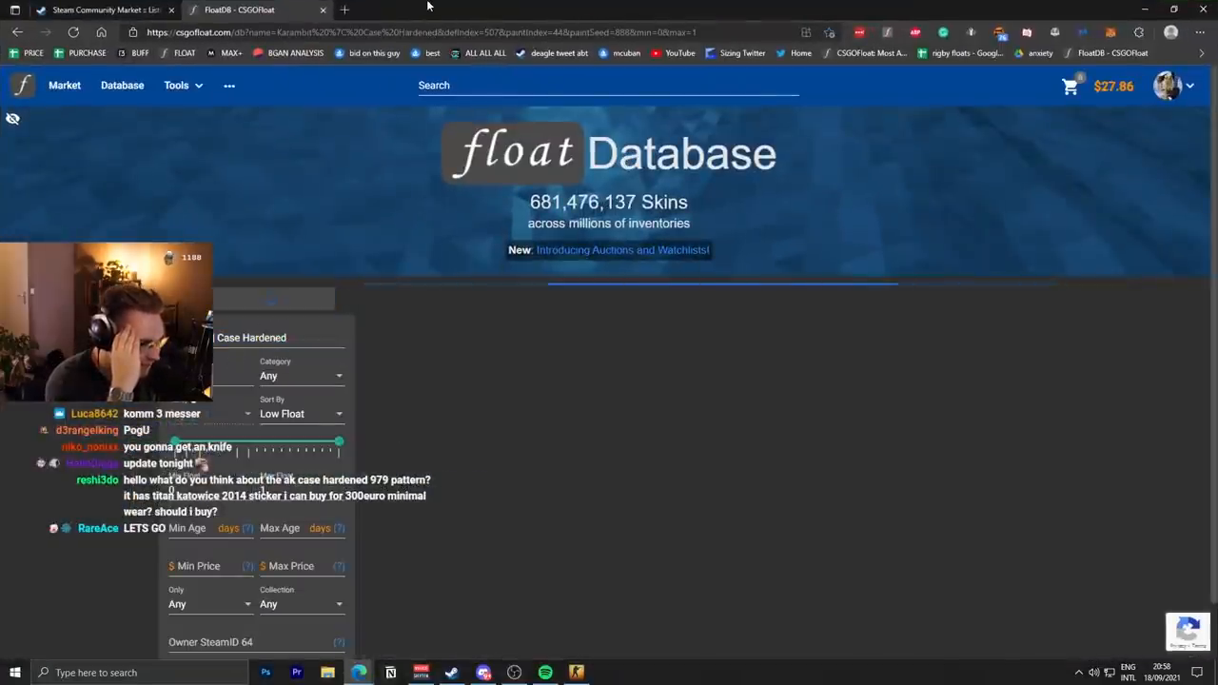
Search FloatDB, inspect the pattern 888 Karambit in CS:GO and show its finish details
left_click(270, 297)
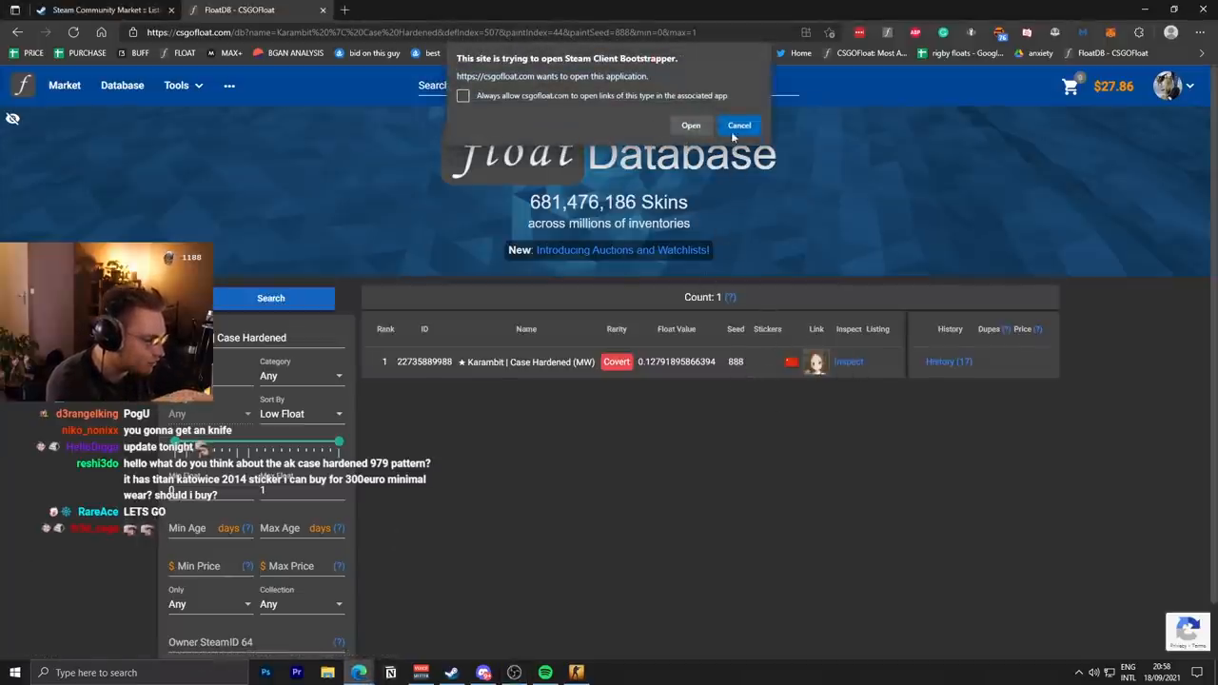
left_click(738, 126)
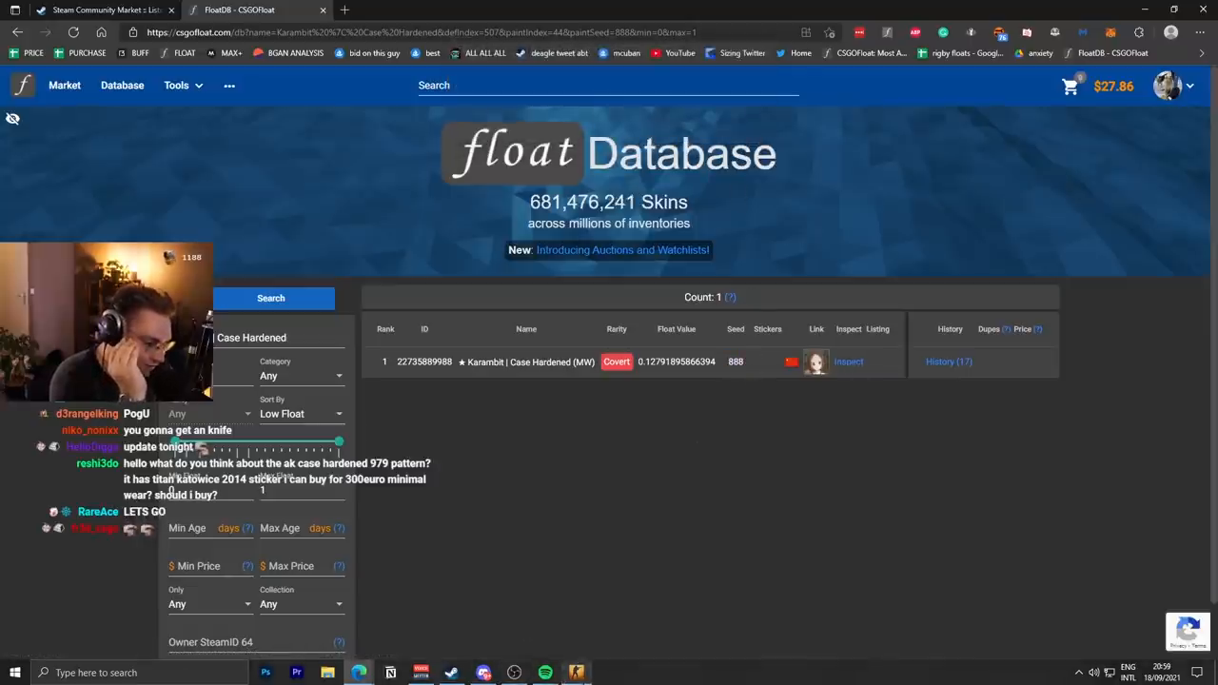
left_click(847, 361)
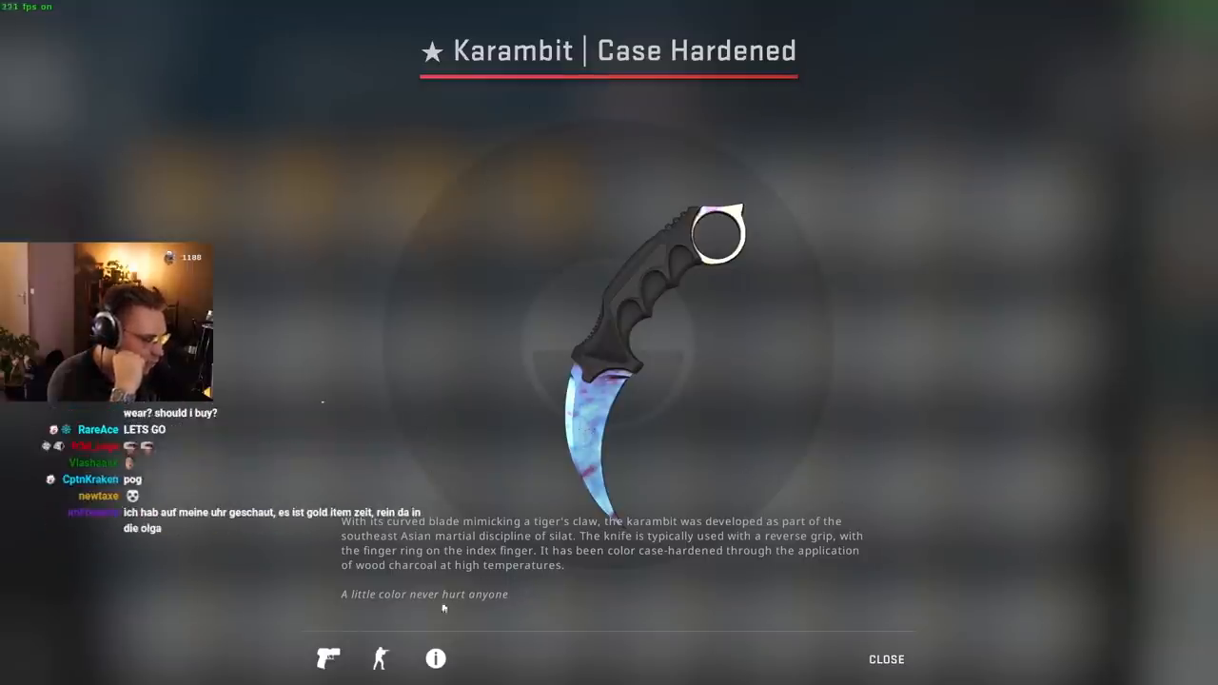
left_click(434, 659)
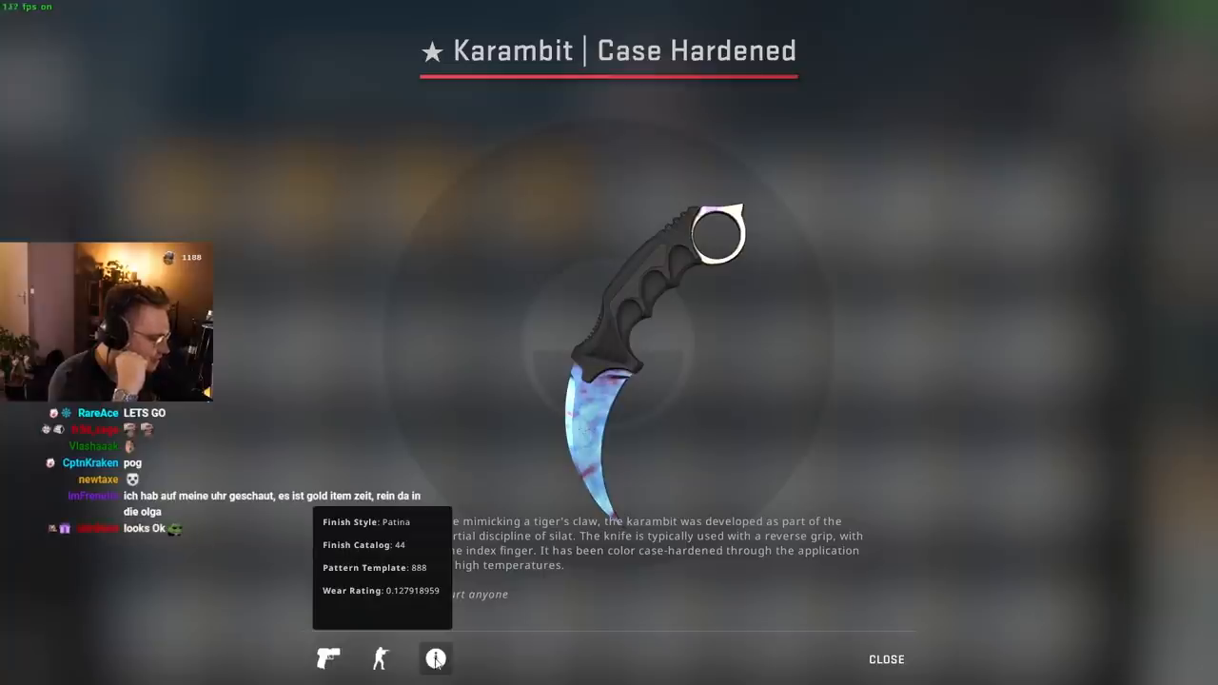